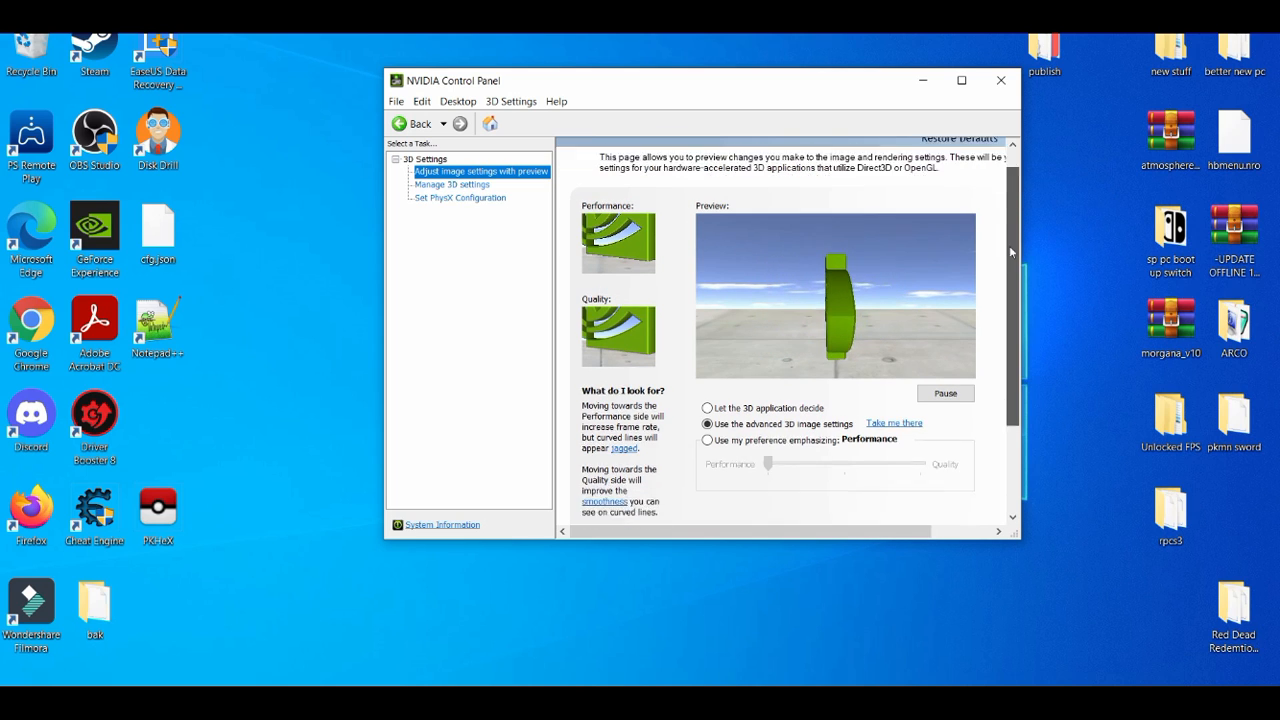
Step: On the 'Adjust image settings with preview' page, choose 'Use the advanced 3D image settings'
left_click(452, 184)
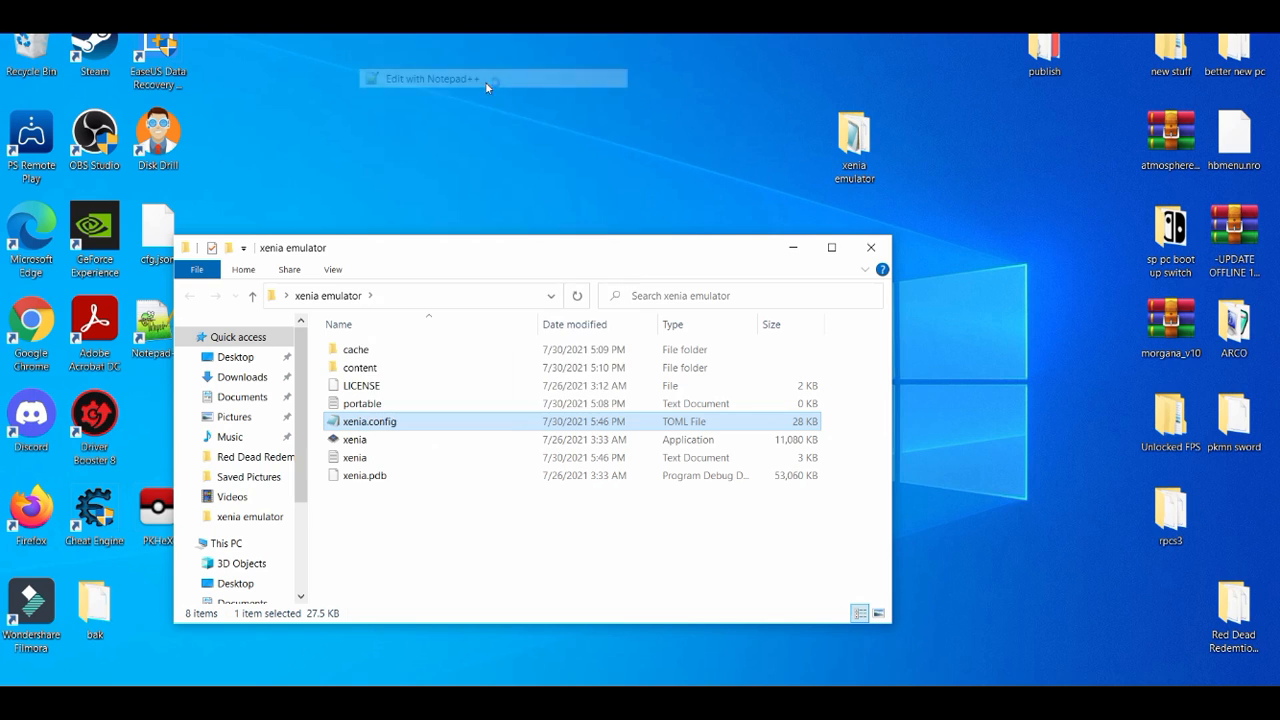
Step: View xenia.config.toml's APU, CPU, Config and Content sections in Notepad++
left_click(430, 79)
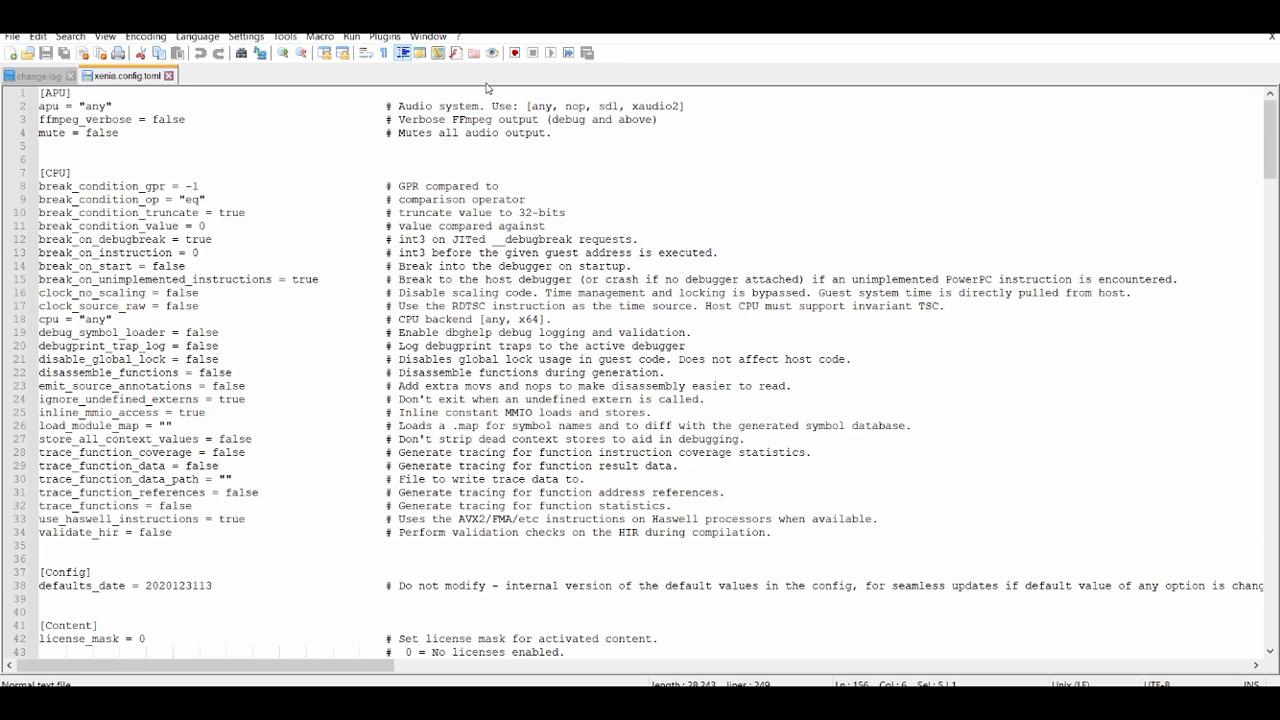